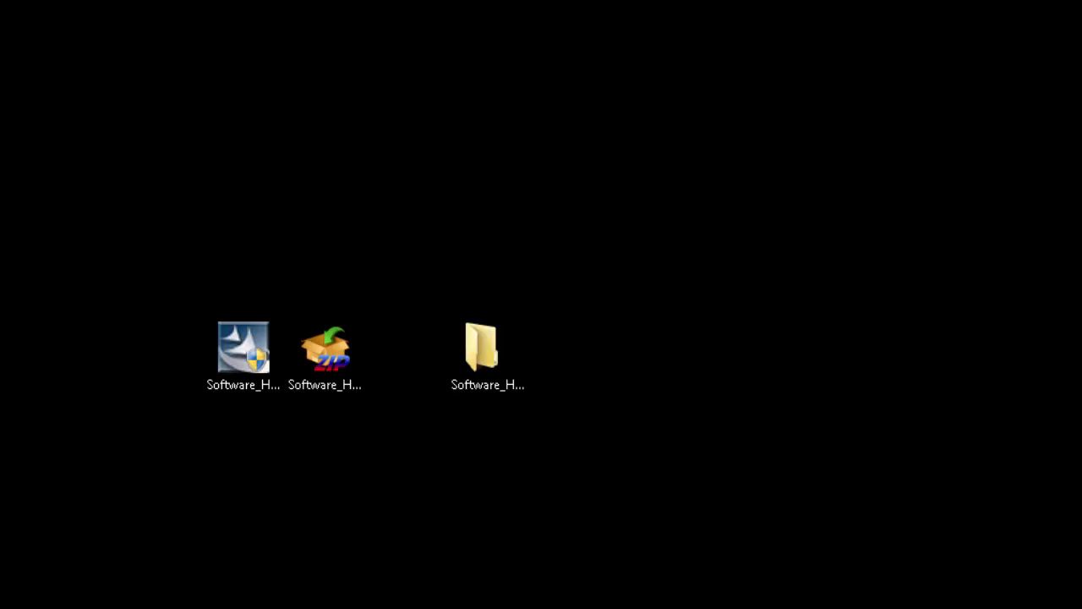
Step: Select the compressed UFT 12.01 package among the desktop items
left_click(325, 346)
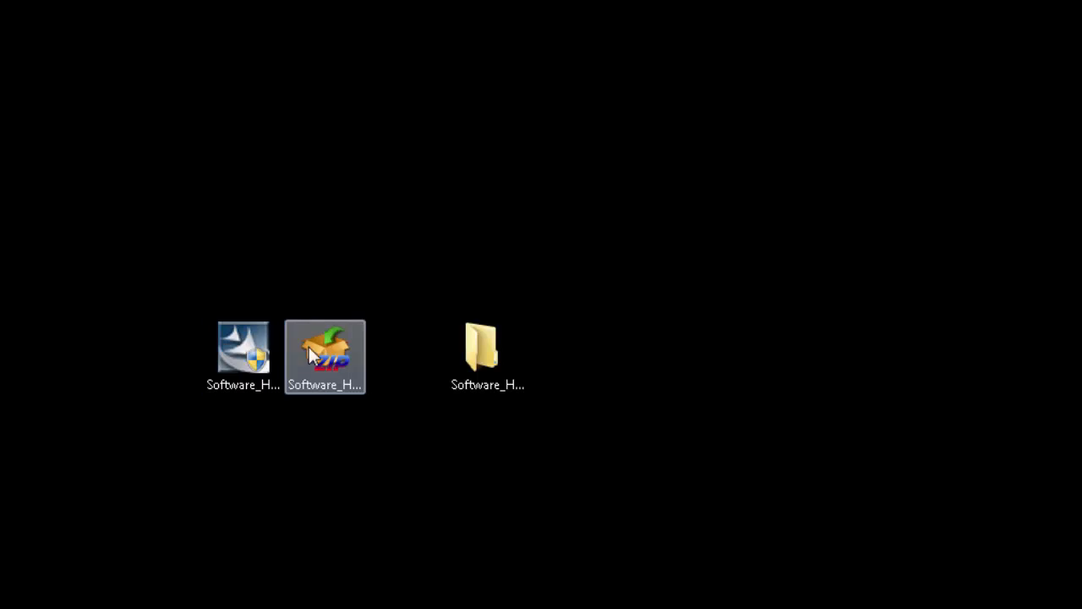
left_click(379, 460)
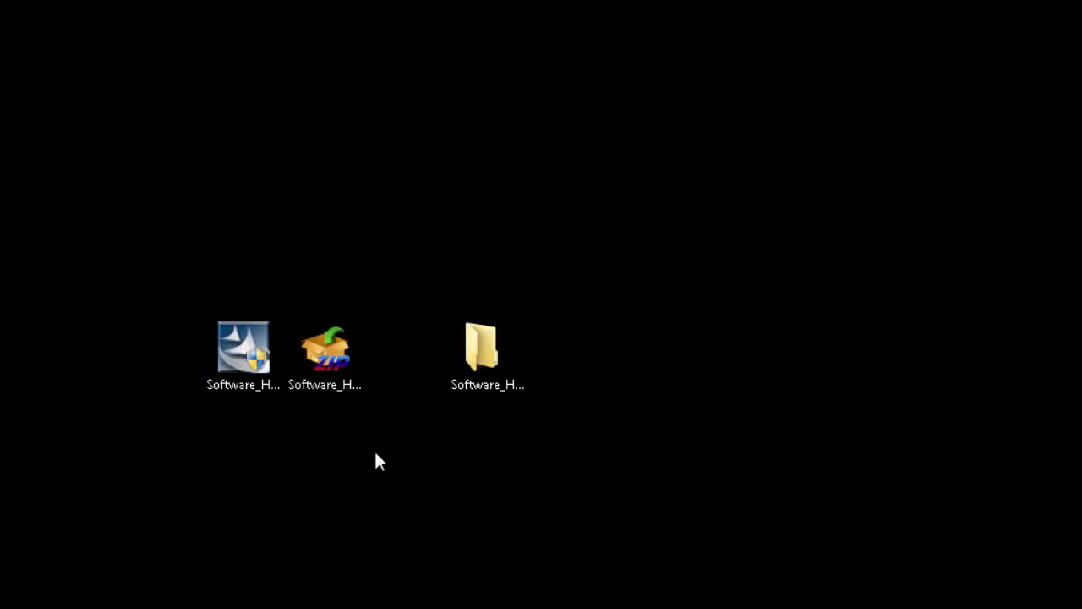
mouse_move(382, 453)
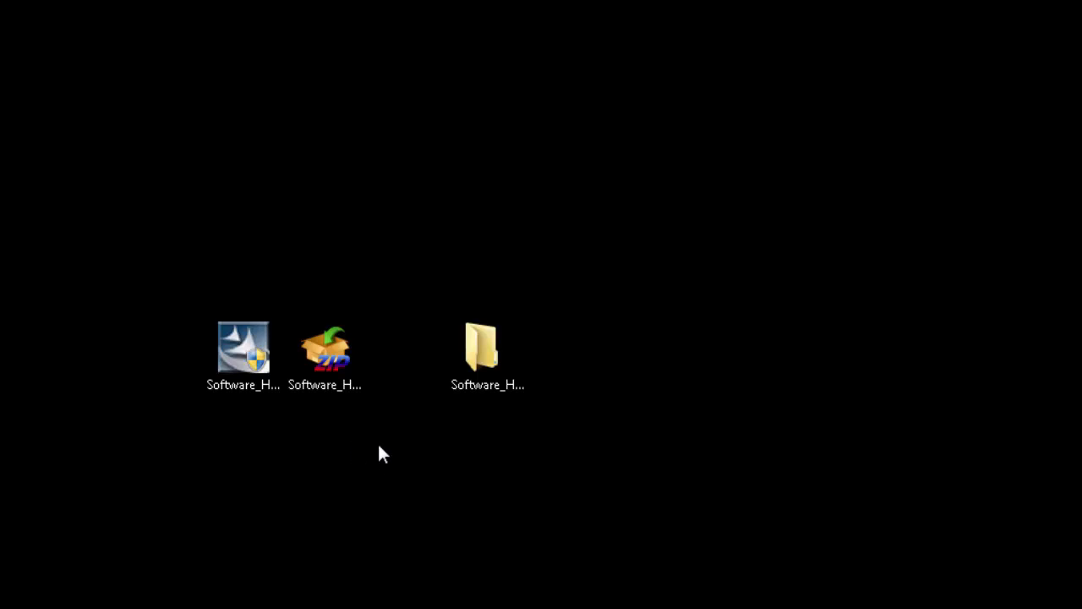
left_click(325, 348)
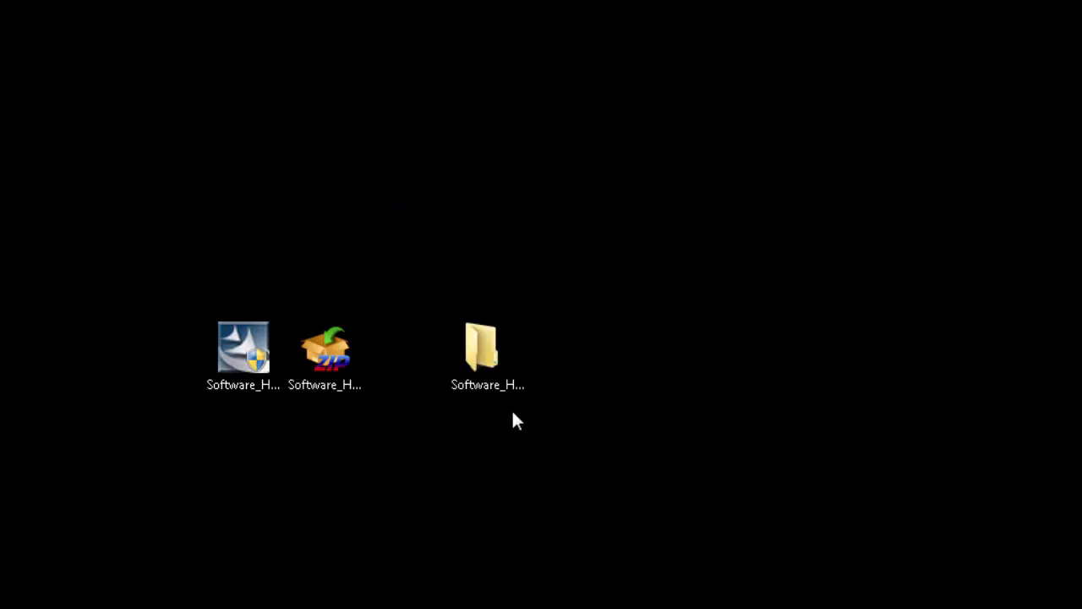
mouse_move(270, 419)
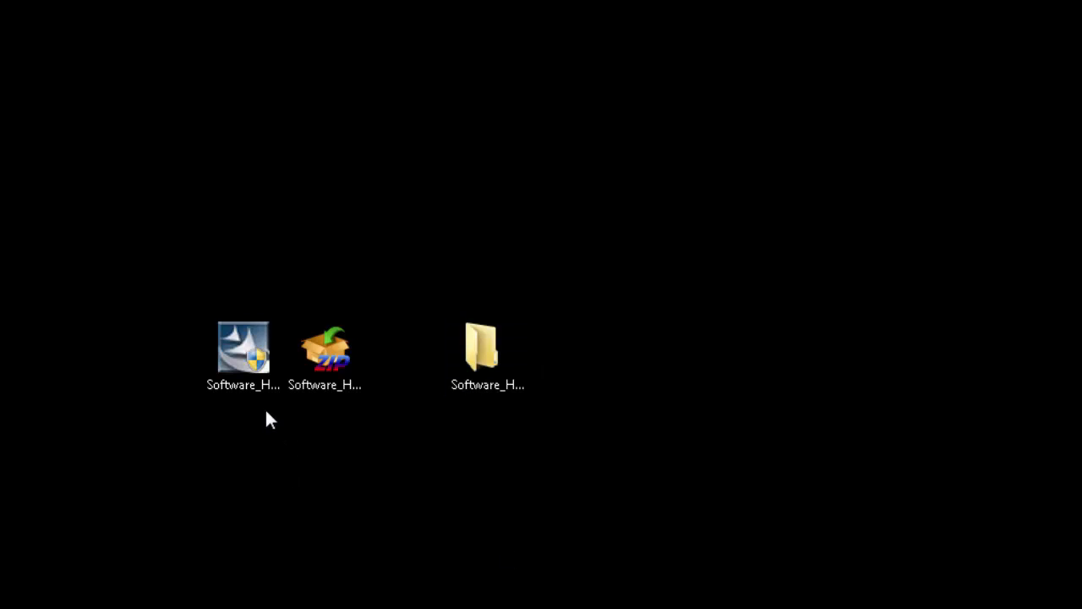
left_click(244, 347)
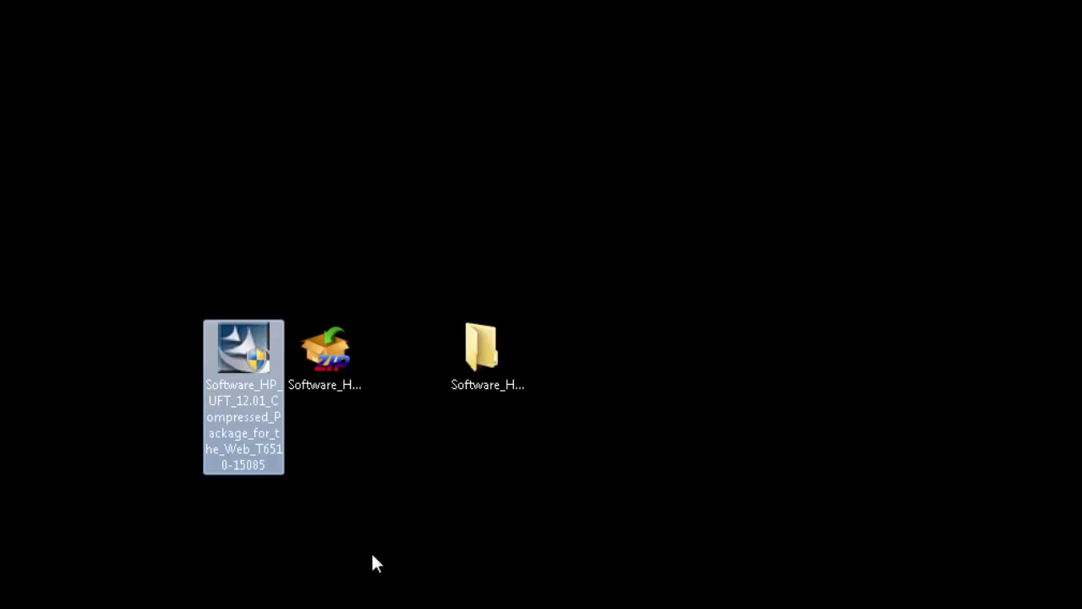
mouse_move(575, 408)
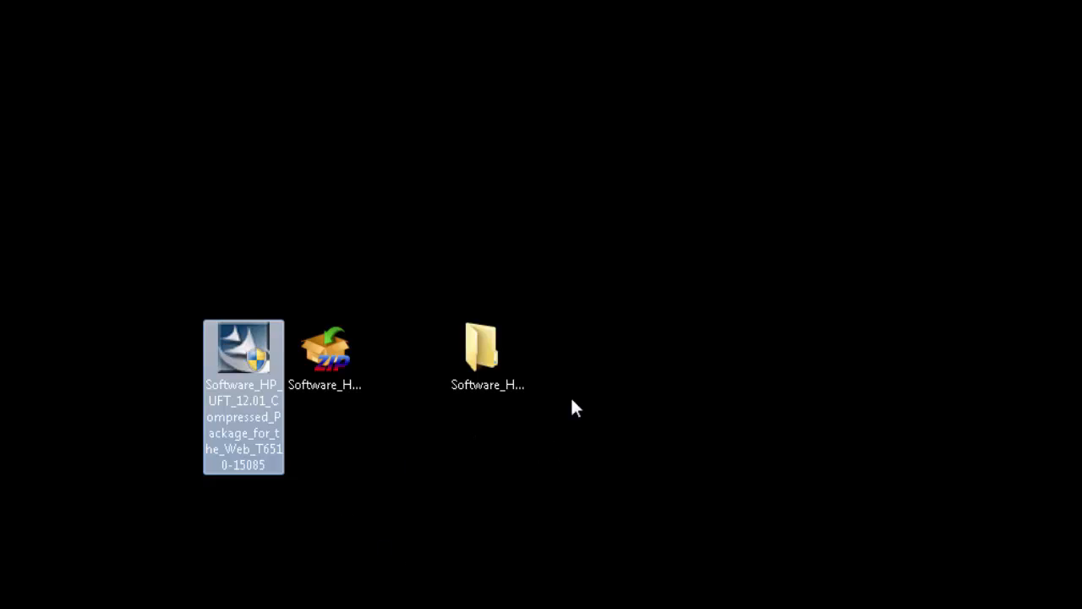
Step: Enter the Software_HP_UFT_12.01_MLU_T6510-15084 folder and select its setup application
double_click(487, 347)
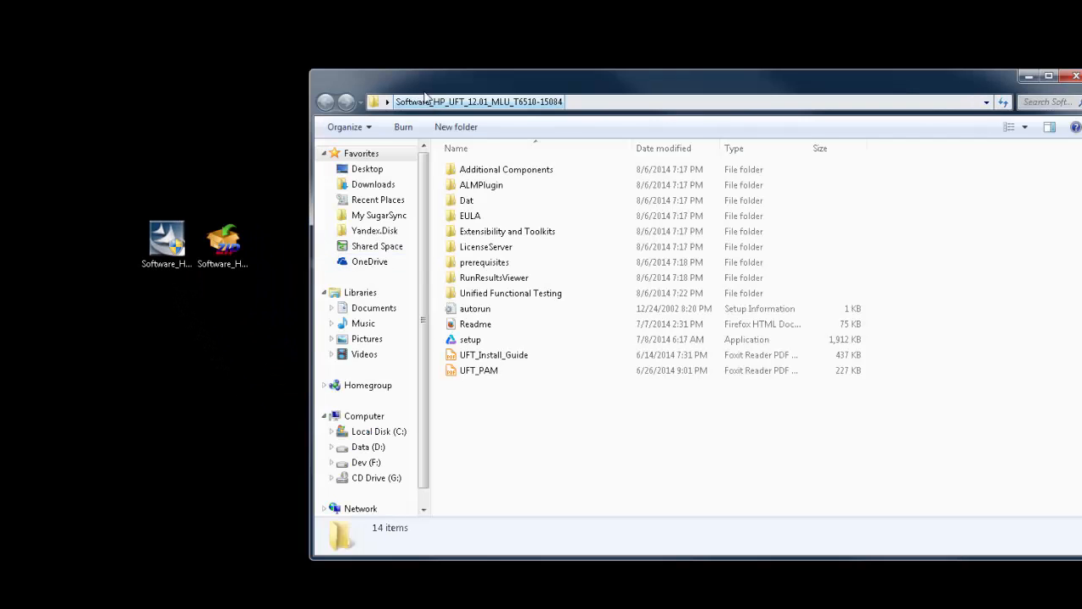
left_click(470, 338)
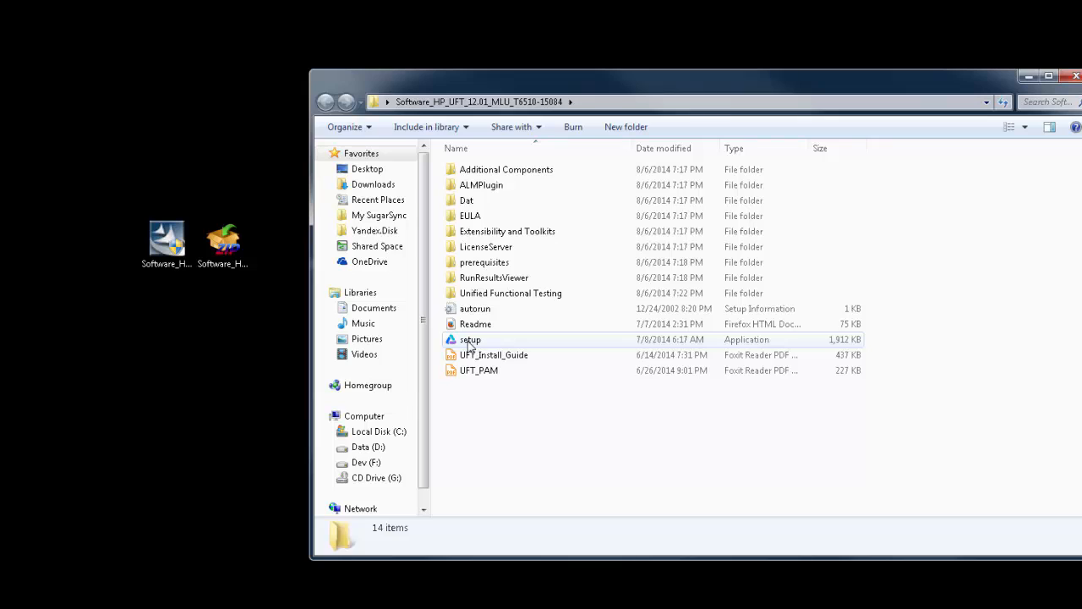
left_click(470, 338)
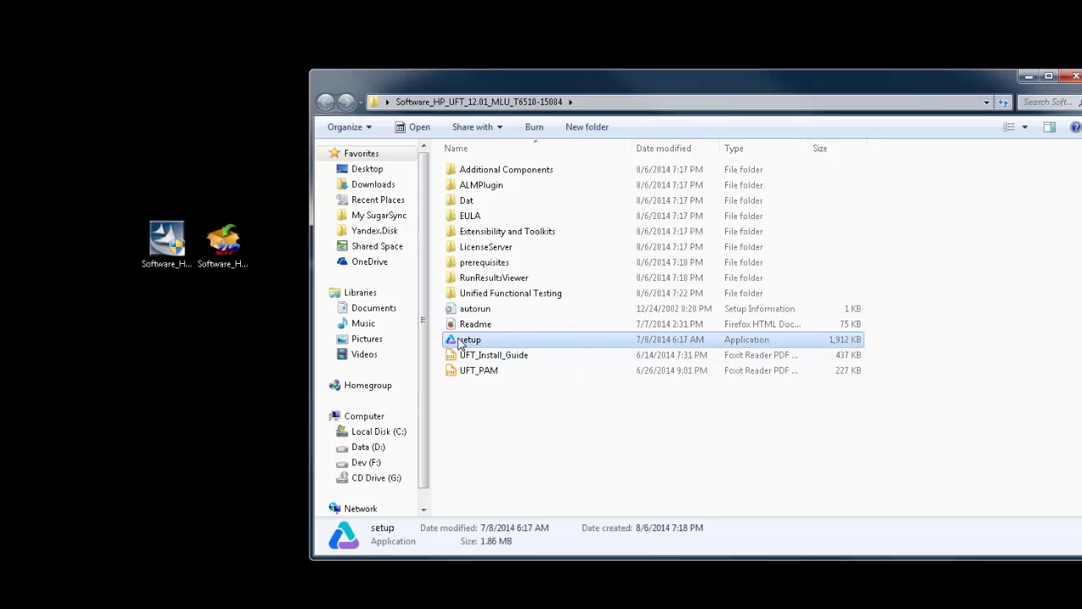
mouse_move(477, 349)
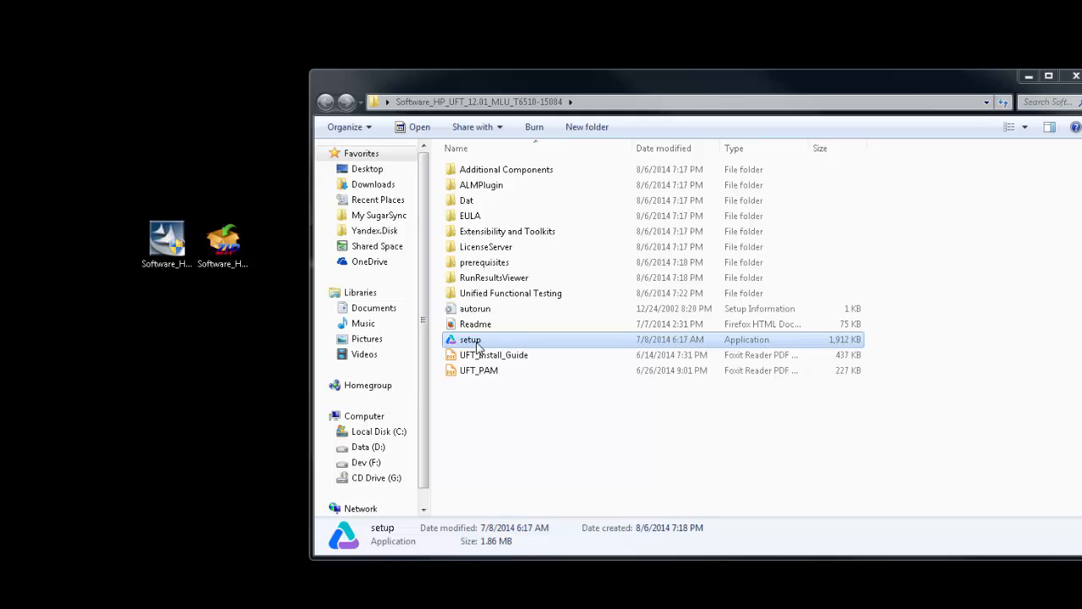
Step: Launch setup, close the Explorer window, and start Unified Functional Testing Setup from the launcher
double_click(470, 338)
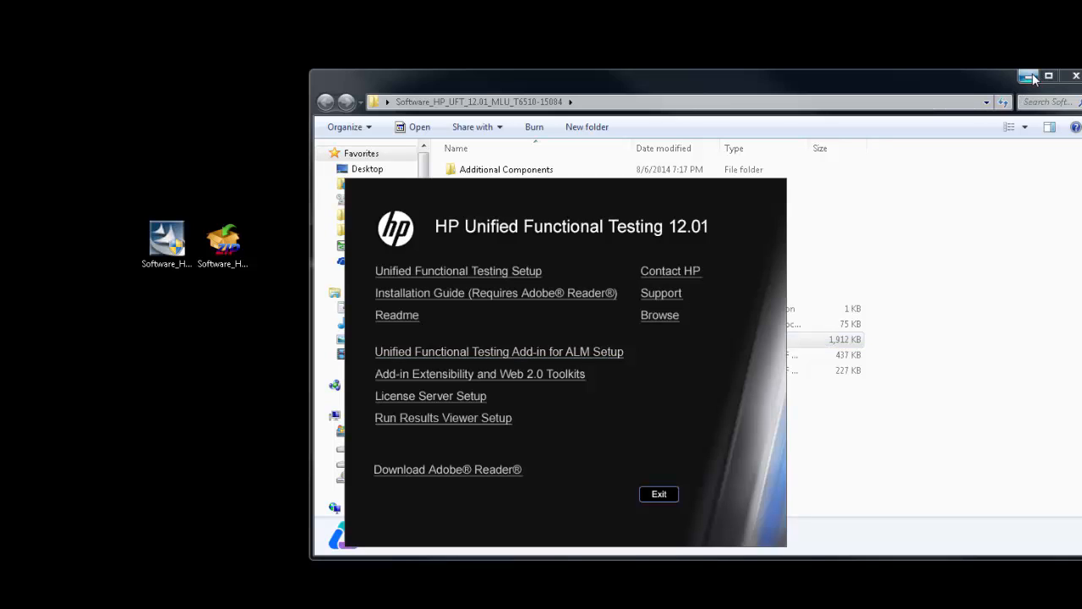
left_click(1028, 77)
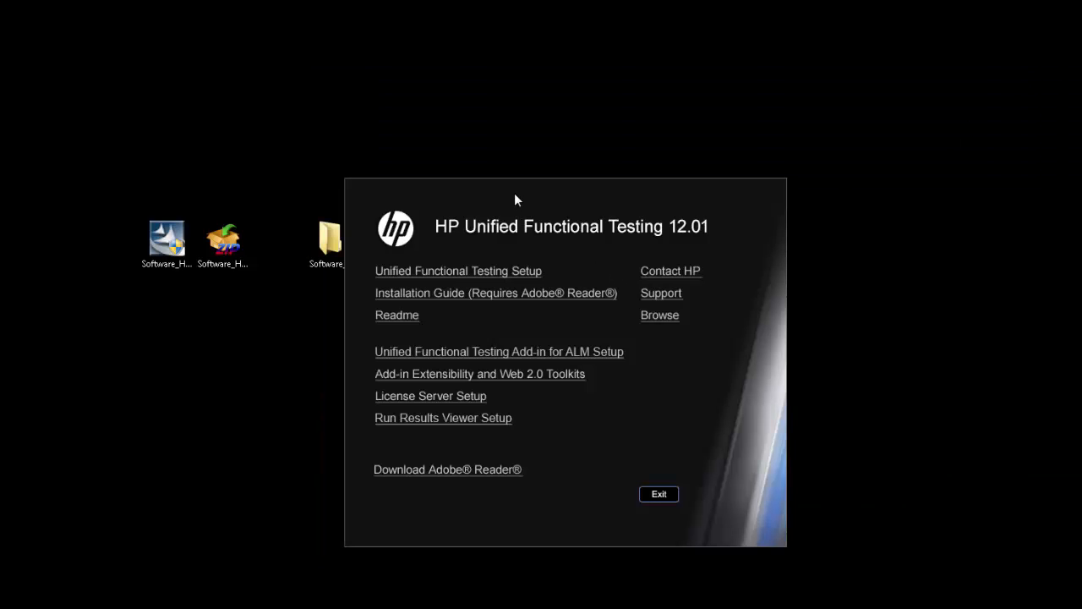
mouse_move(389, 494)
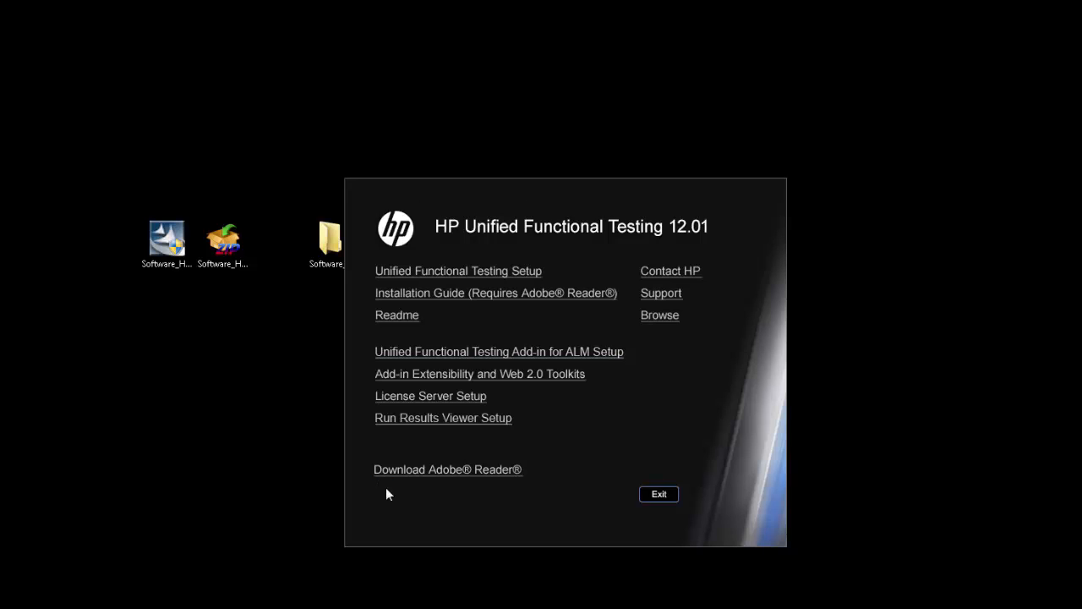
mouse_move(520, 523)
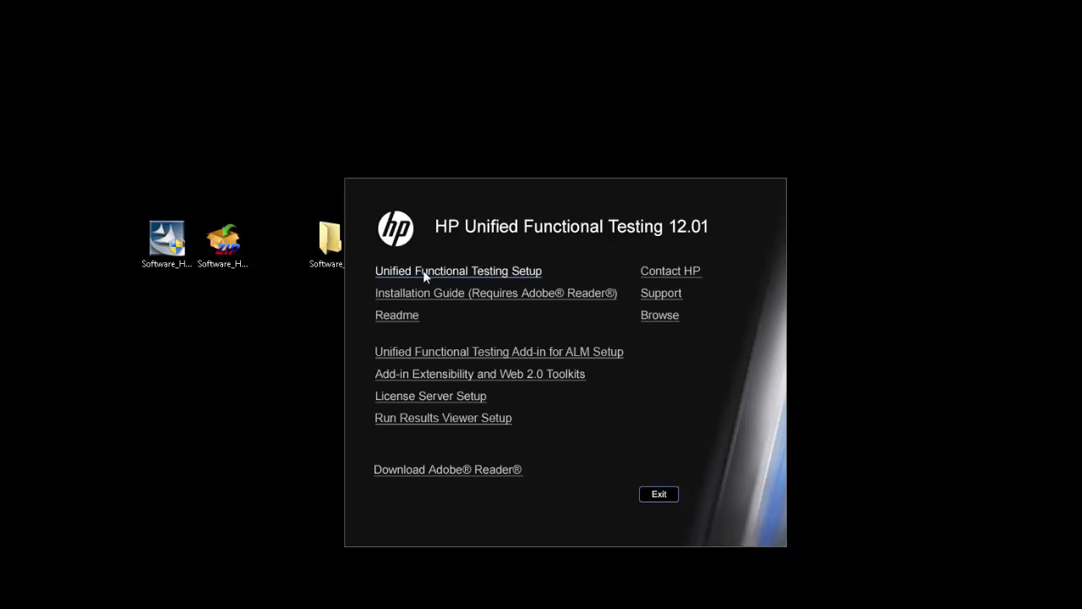
mouse_move(386, 286)
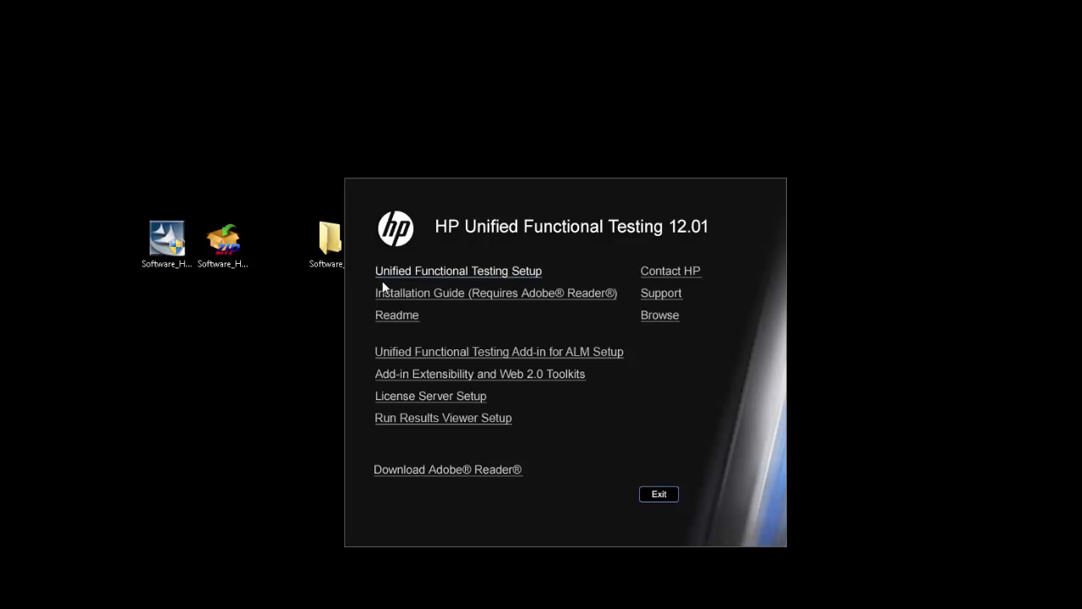
mouse_move(494, 278)
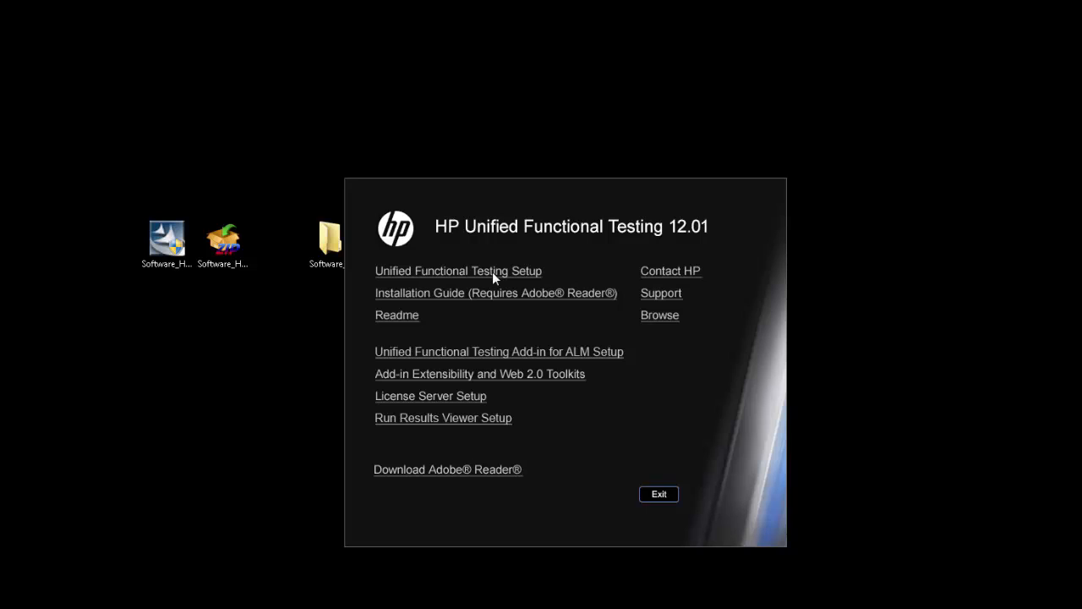
left_click(660, 494)
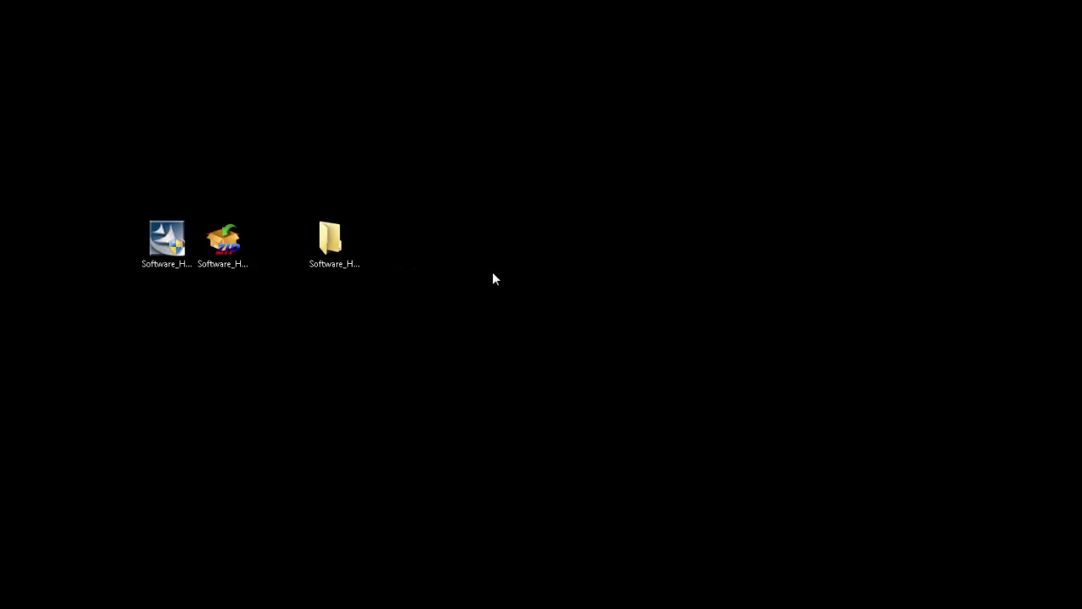
Step: Accept the license agreement with desktop and start menu shortcuts enabled and continue
double_click(166, 240)
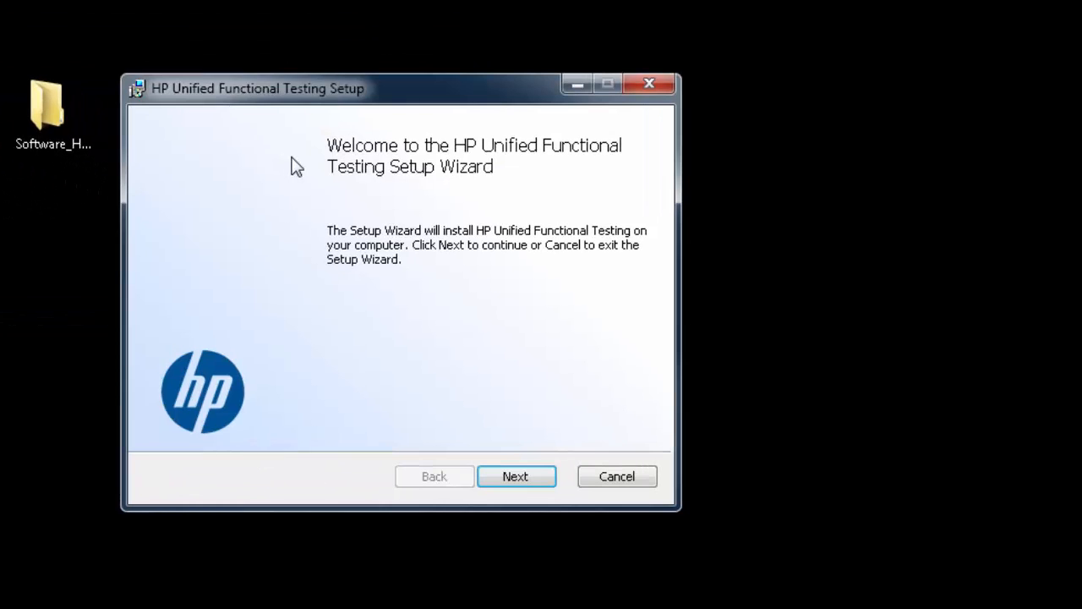
mouse_move(372, 480)
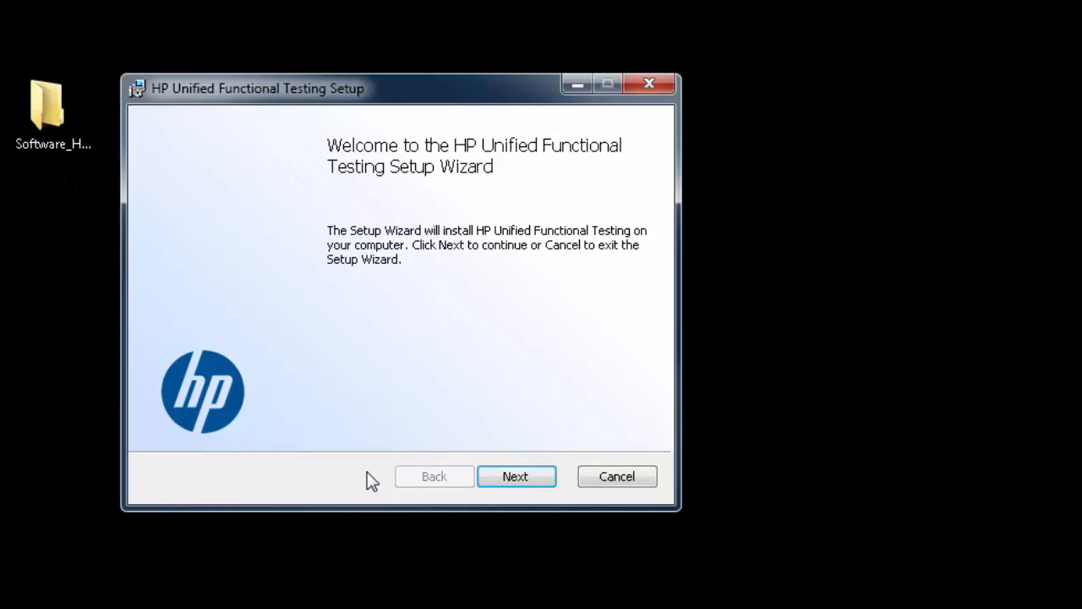
mouse_move(516, 477)
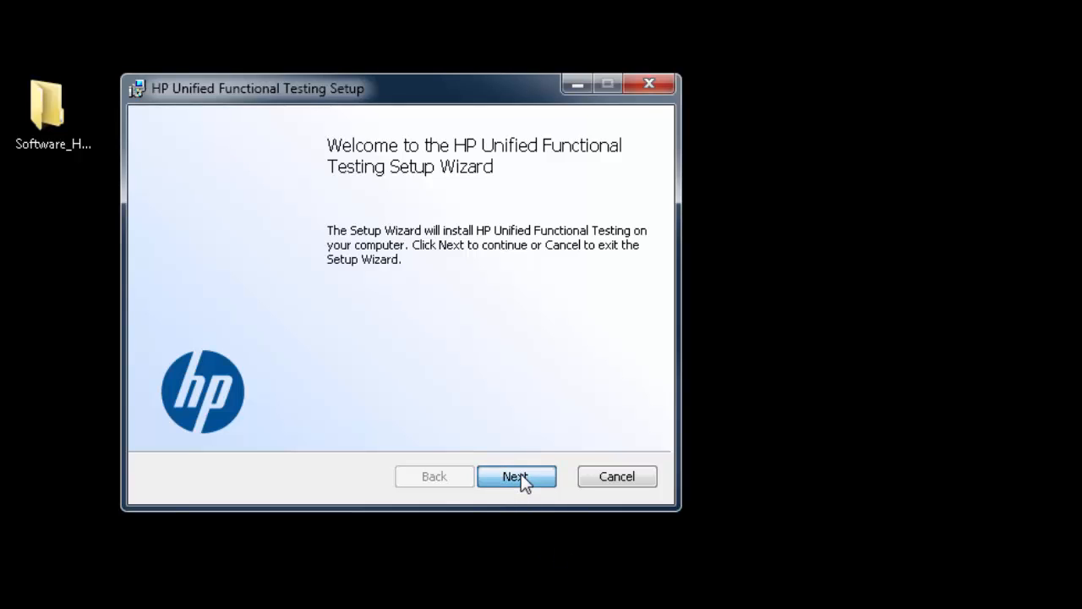
left_click(517, 477)
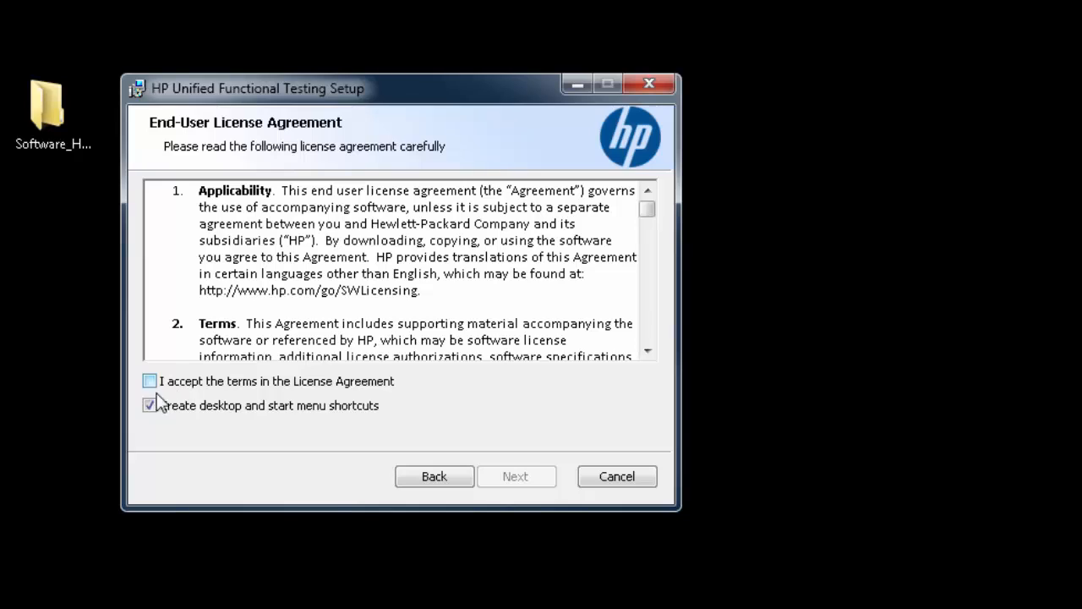
left_click(149, 381)
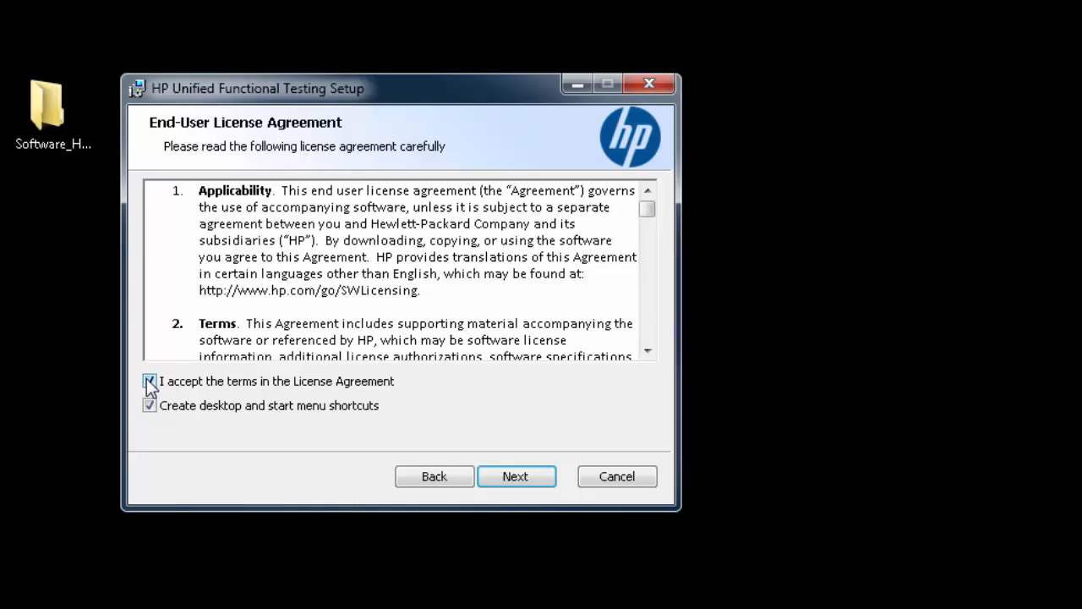
left_click(149, 381)
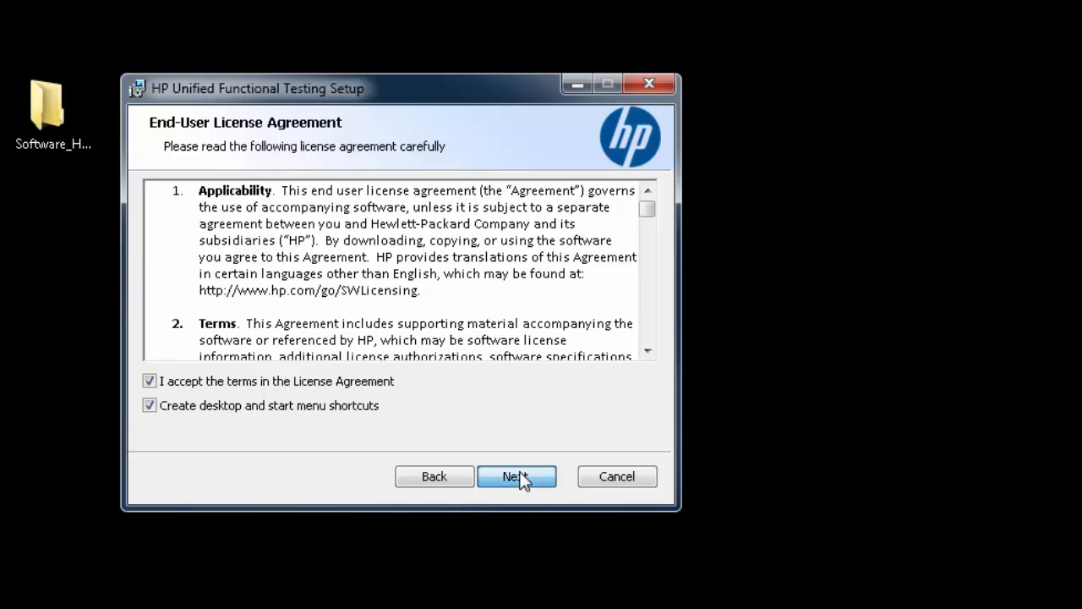
left_click(517, 477)
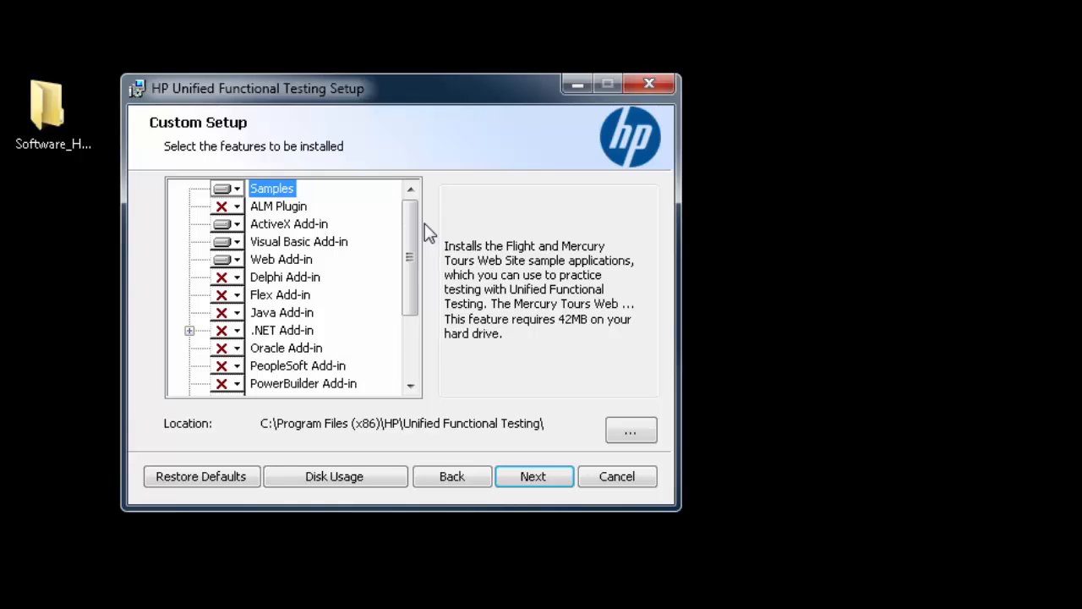
mouse_move(426, 338)
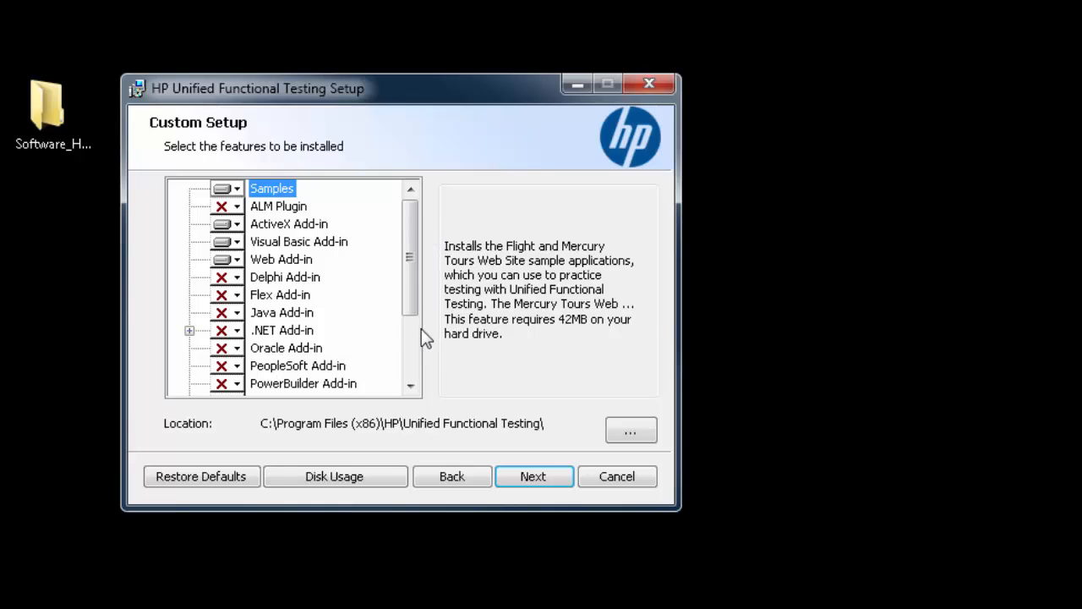
mouse_move(279, 375)
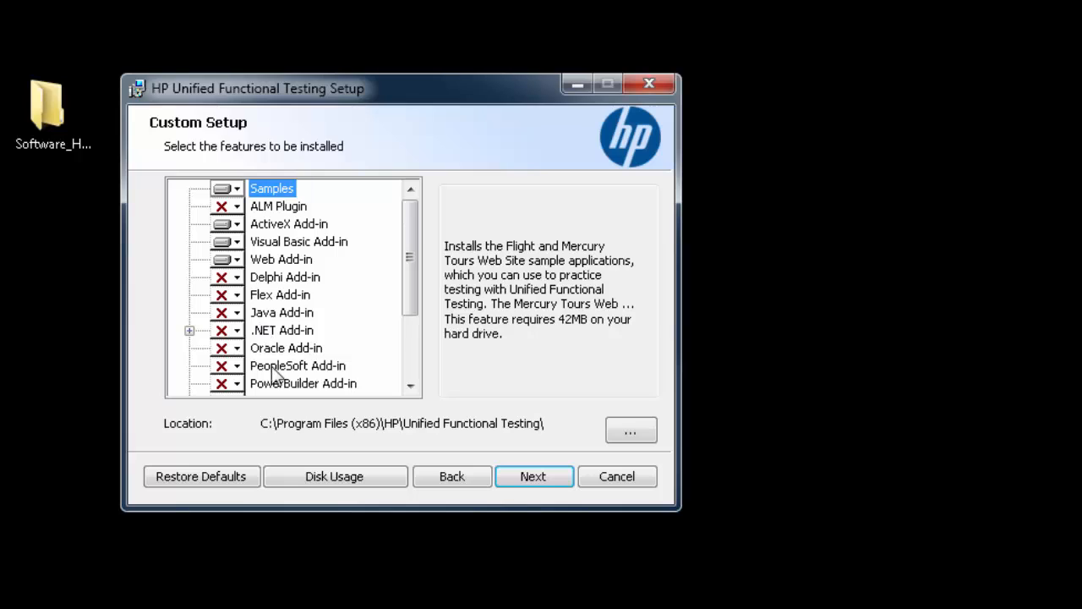
Step: Mark the .NET and Java add-ins as 'Will be installed' in Custom Setup and continue
left_click(233, 311)
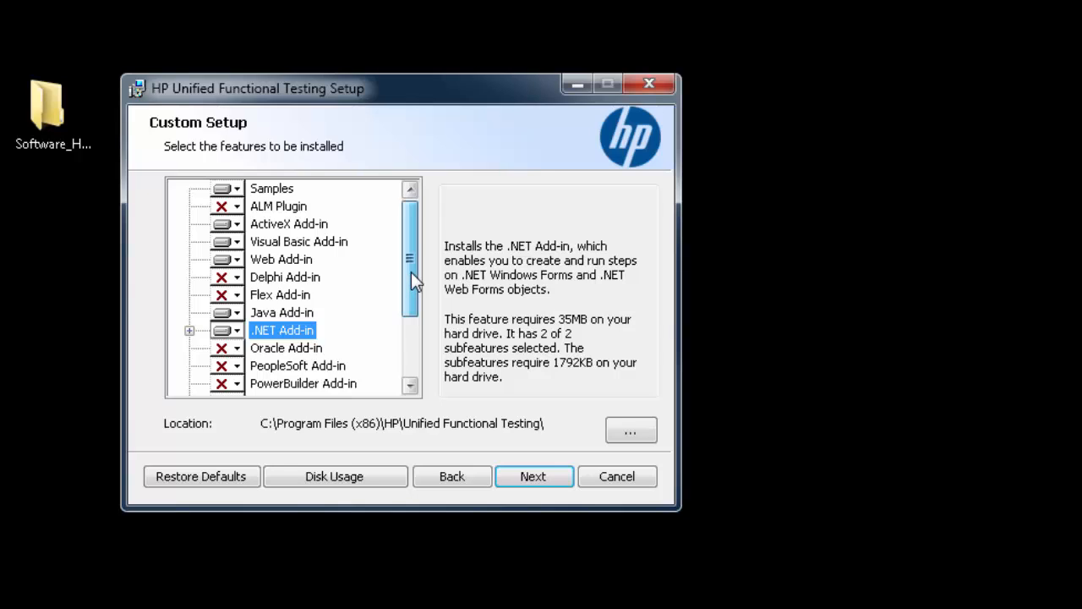
scroll("down", 3)
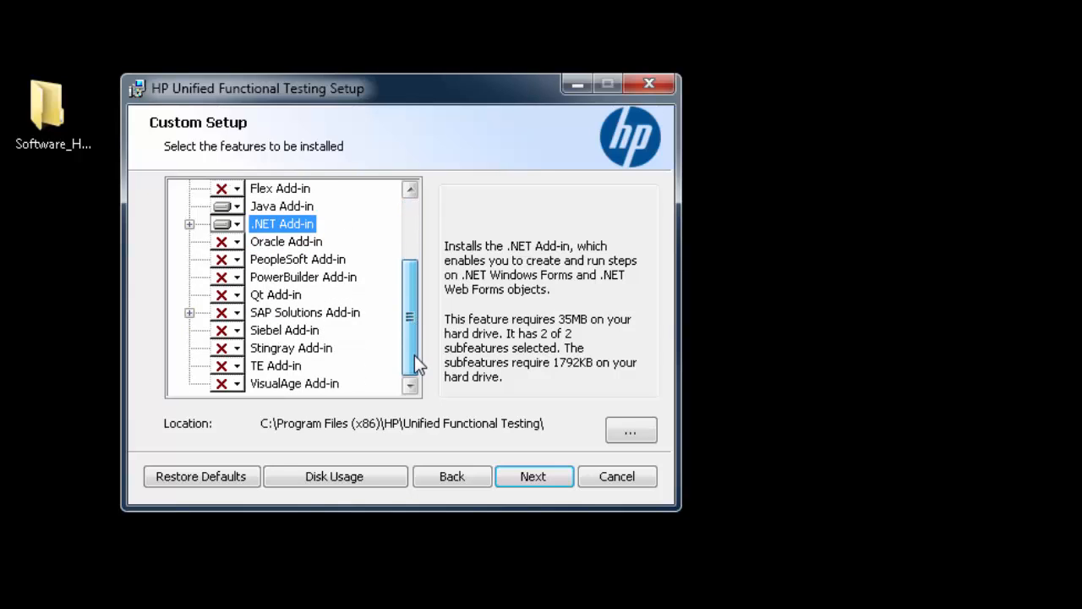
mouse_move(414, 355)
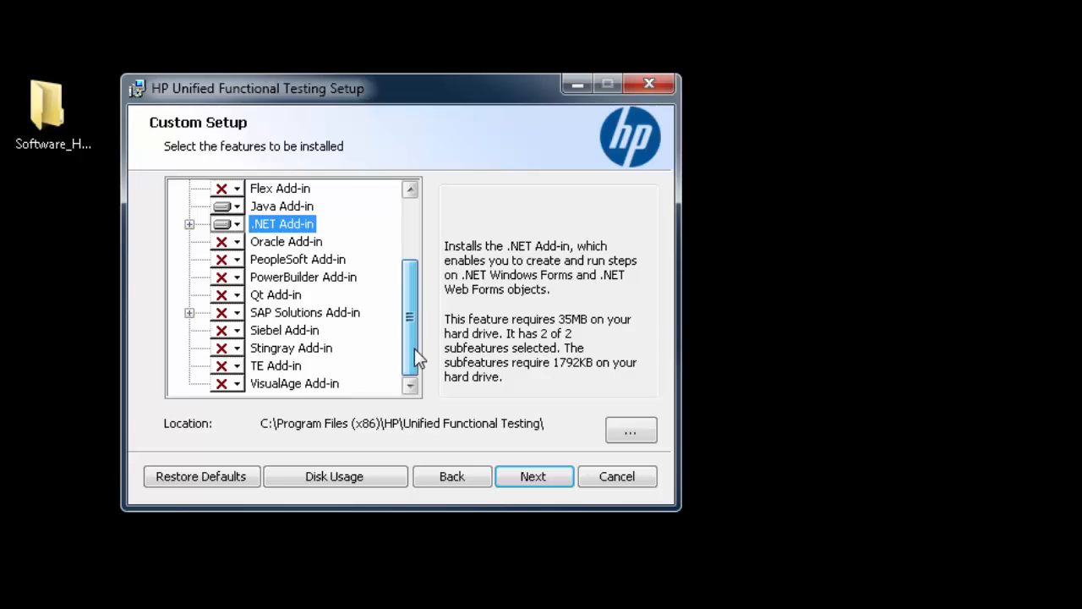
scroll("up", 3)
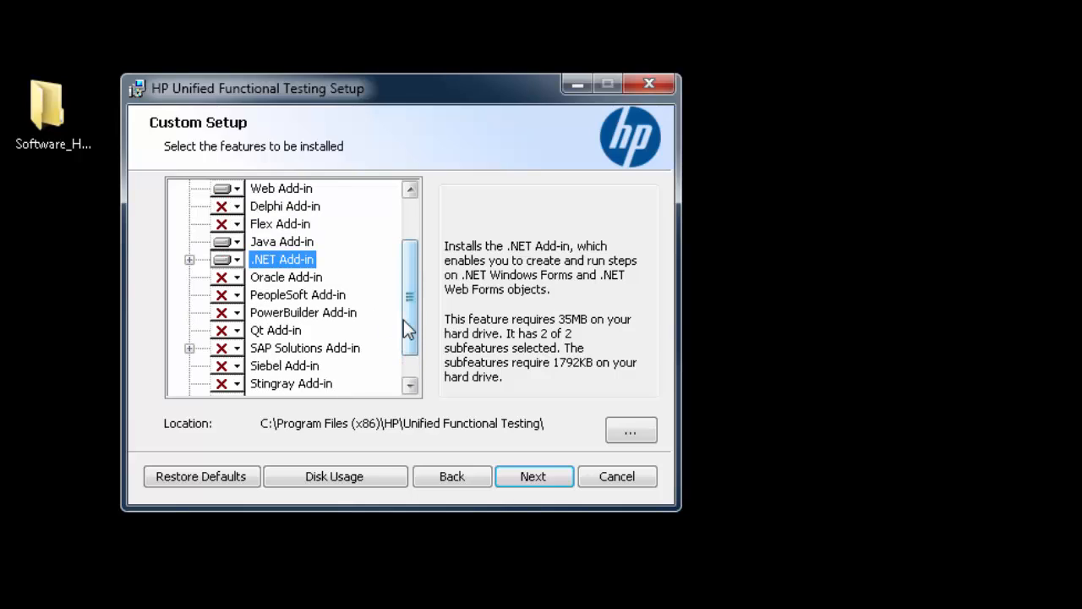
mouse_move(257, 358)
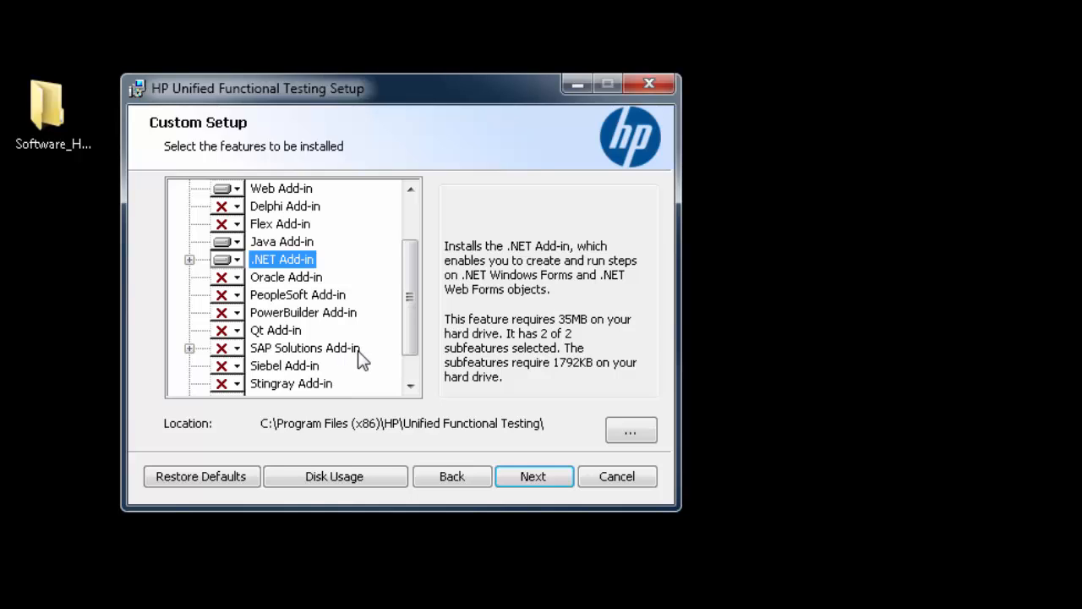
mouse_move(262, 308)
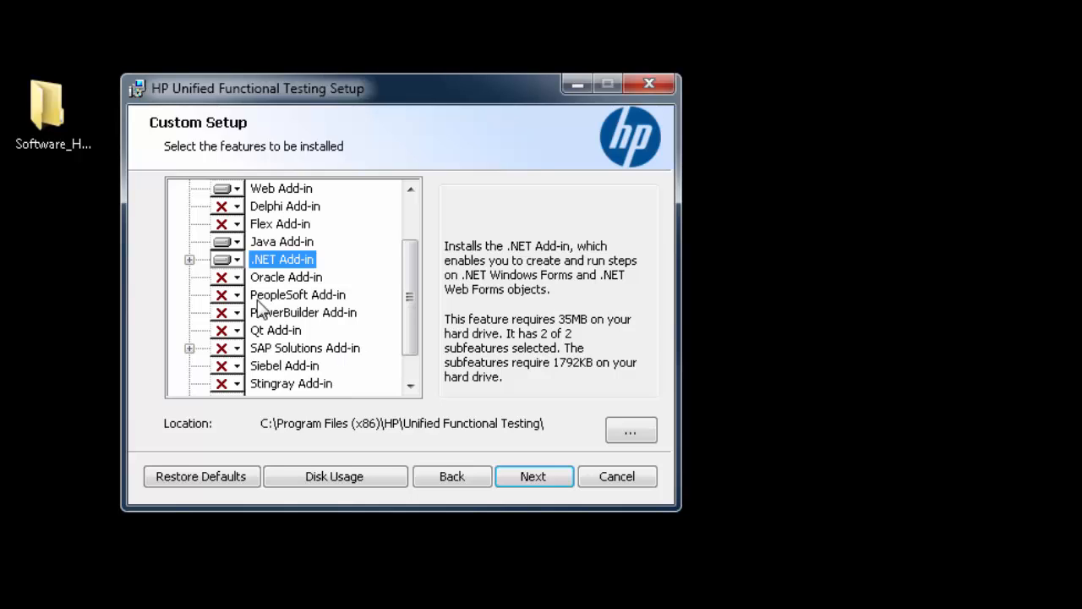
mouse_move(345, 303)
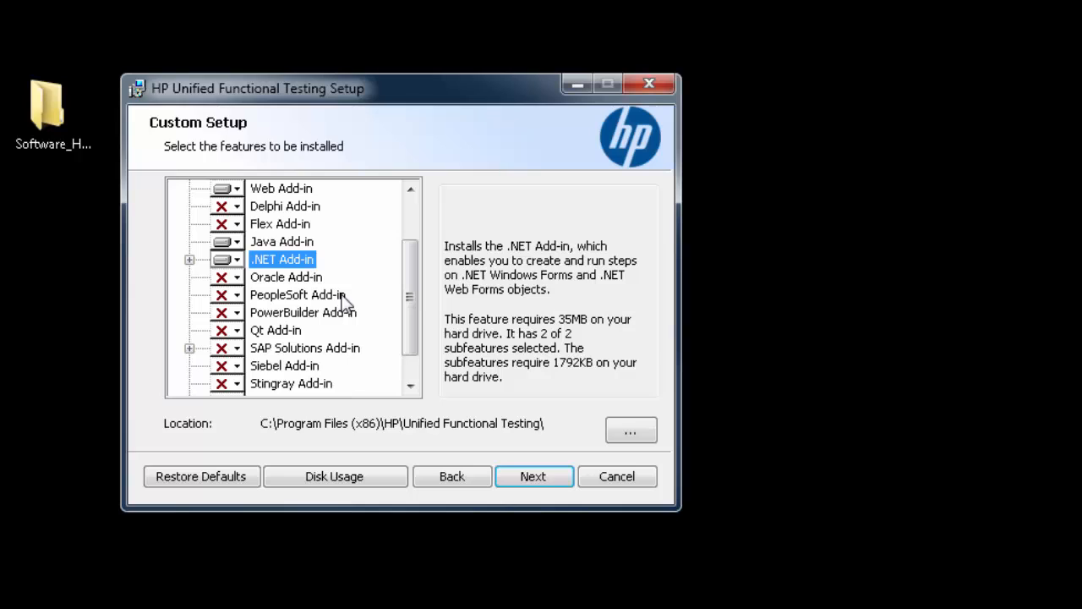
scroll("up", 3)
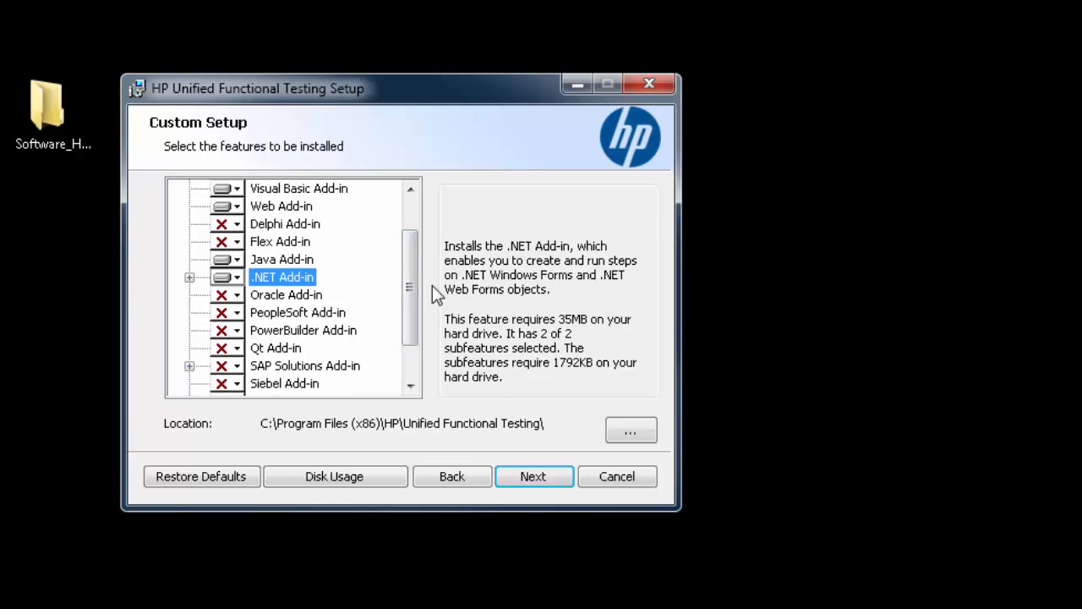
scroll("down", 3)
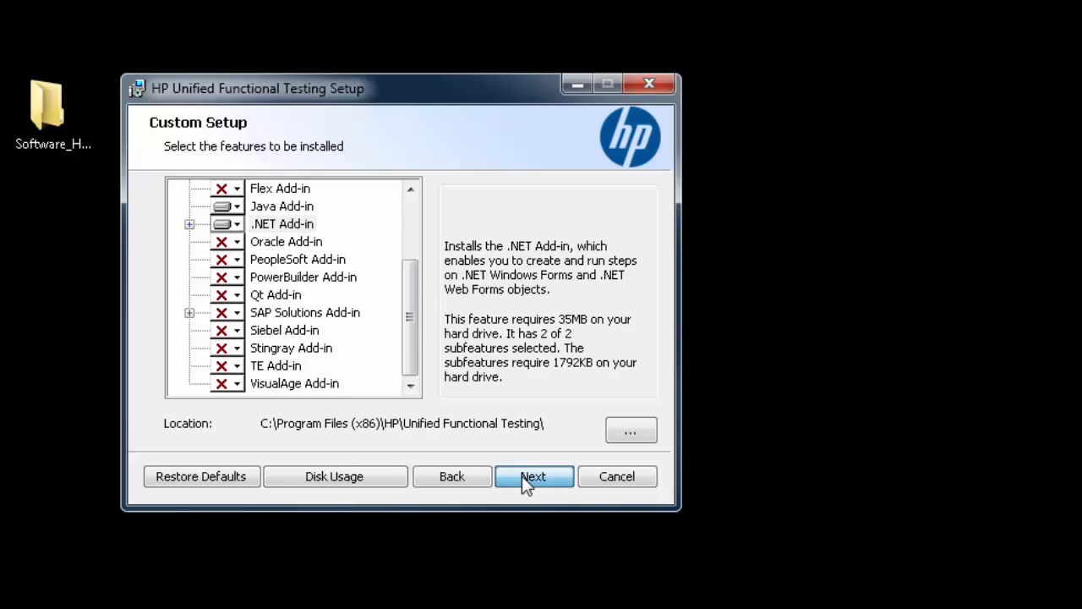
left_click(534, 477)
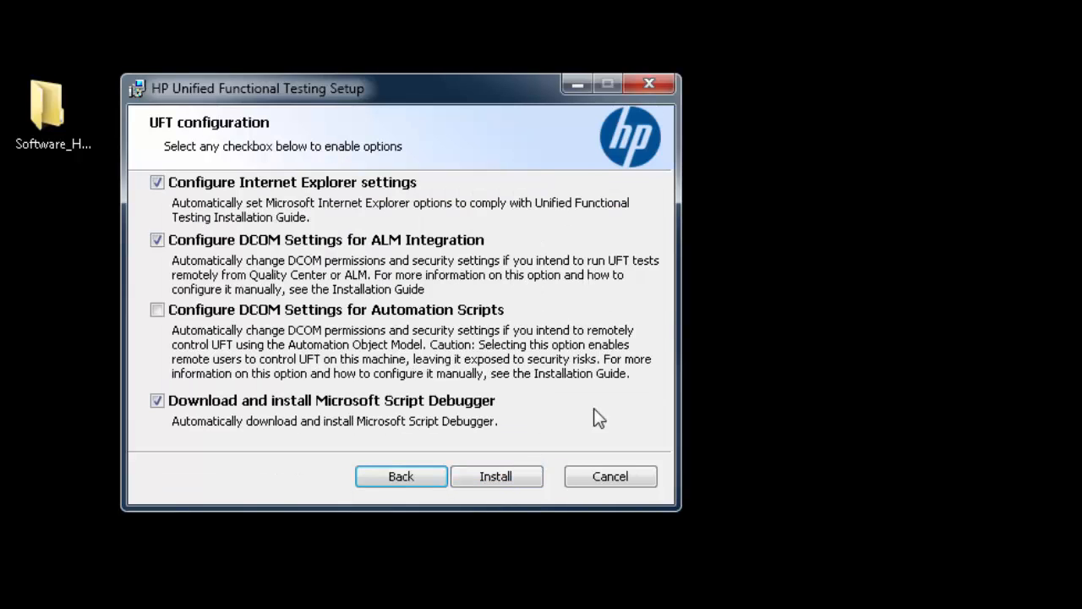
Step: Start installing UFT with the default configuration checkboxes
left_click(495, 477)
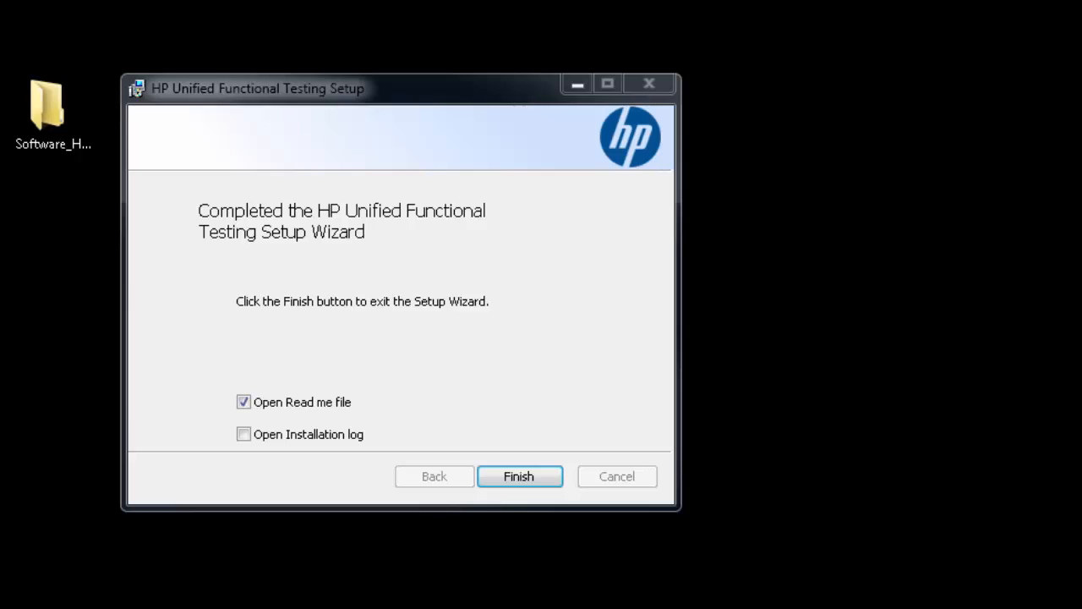
Step: Uncheck 'Open Read me file' and finish the setup wizard
left_click(244, 403)
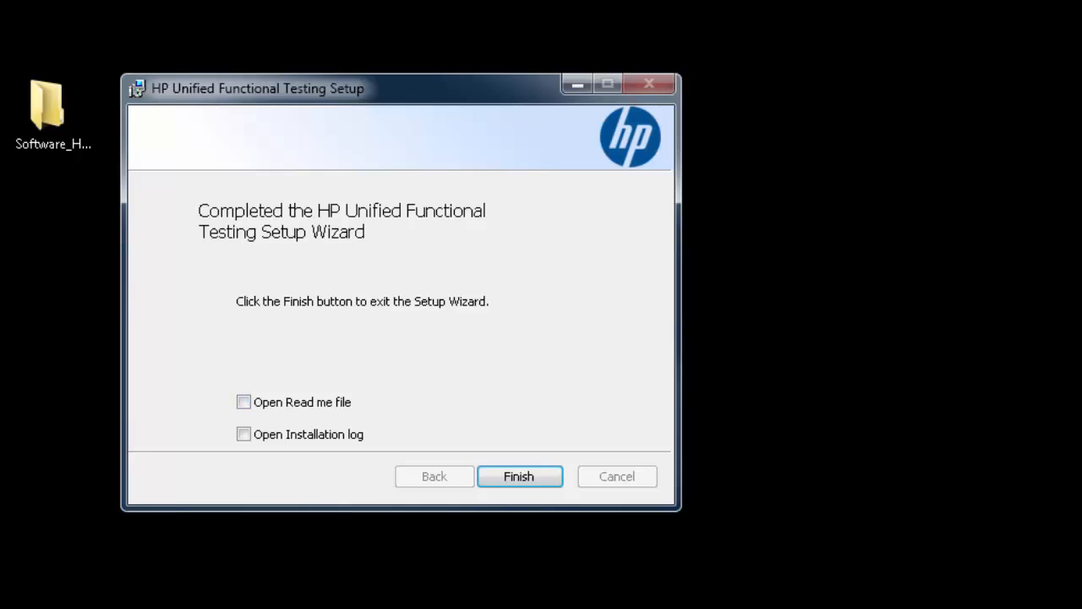
left_click(518, 477)
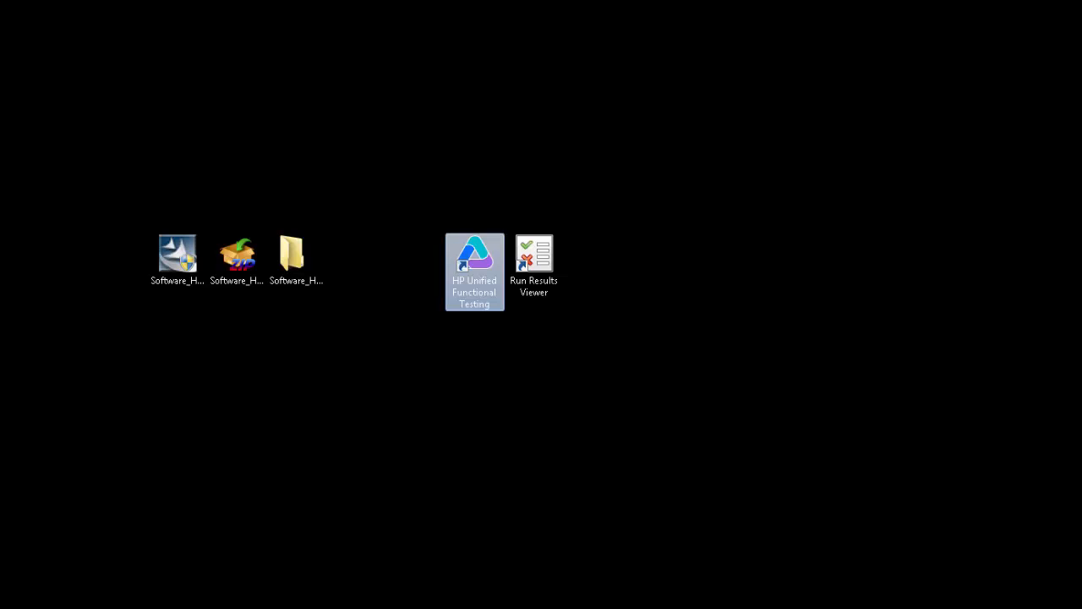
Step: Drag the Run Results Viewer shortcut rightward away from the UFT shortcut and deselect
left_click(534, 253)
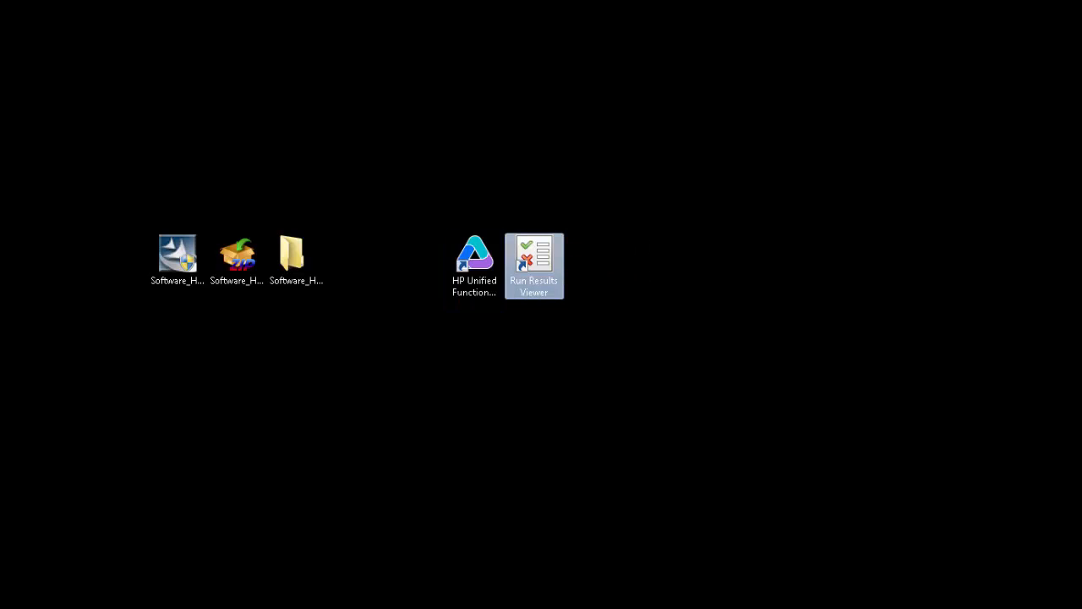
left_click_drag(535, 266, 653, 266)
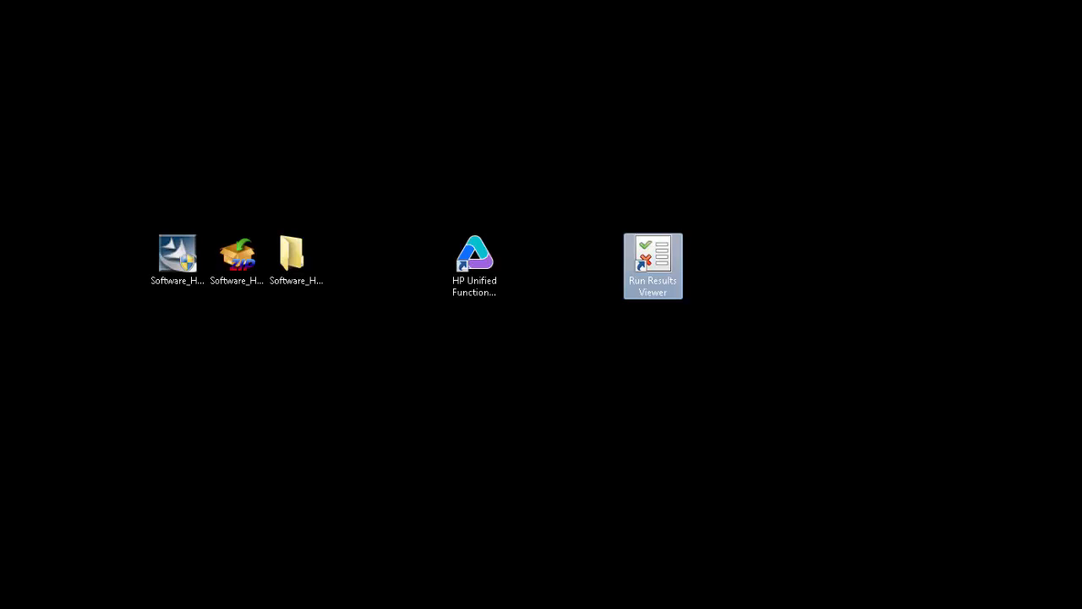
left_click(542, 423)
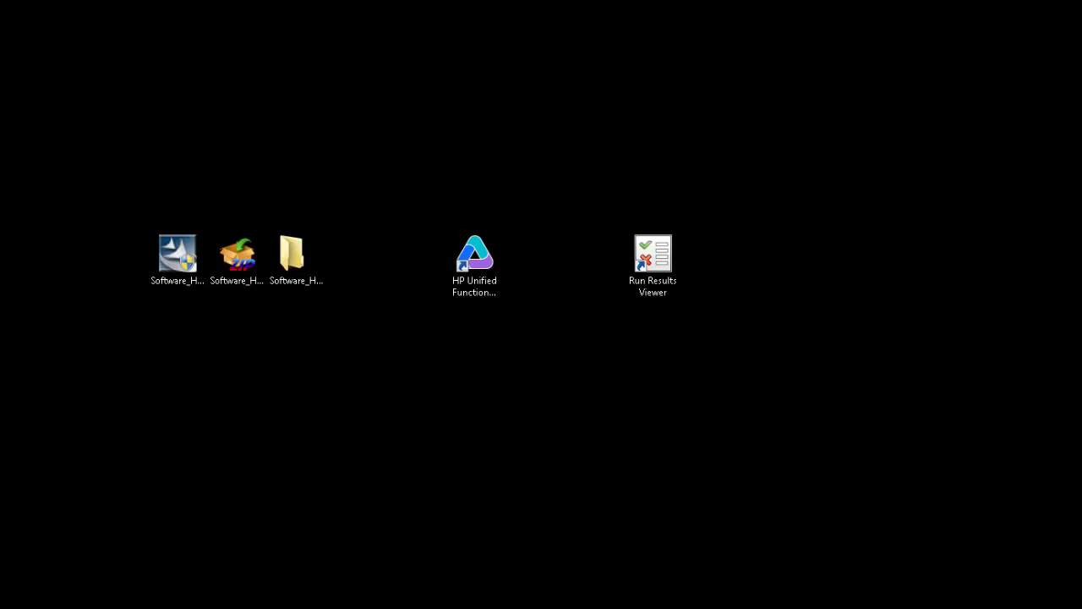